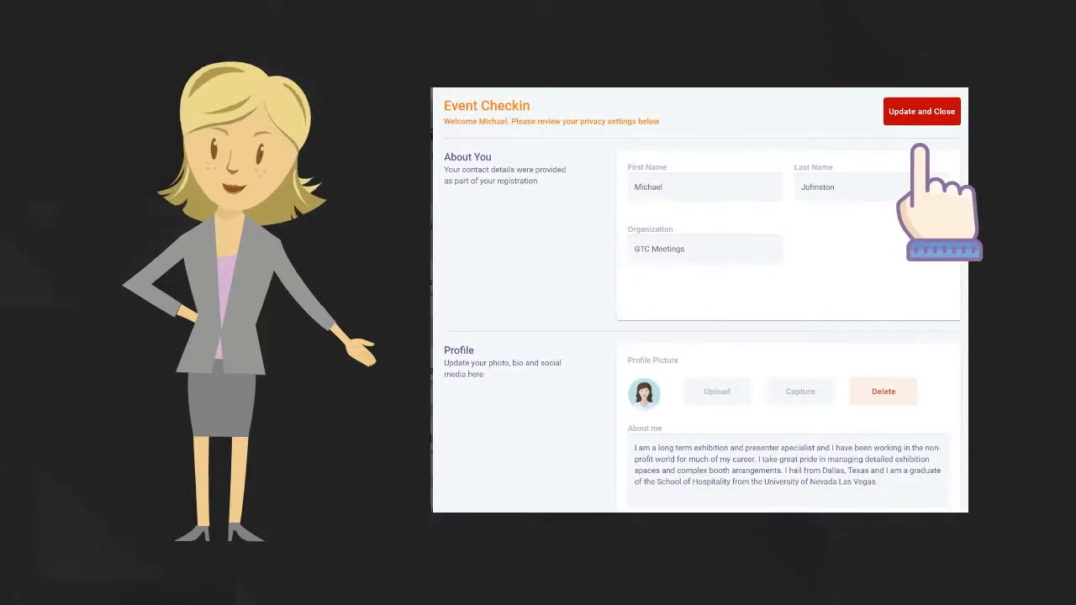
# Save the reviewed contact details and privacy settings with Update and Close
pyautogui.click(921, 111)
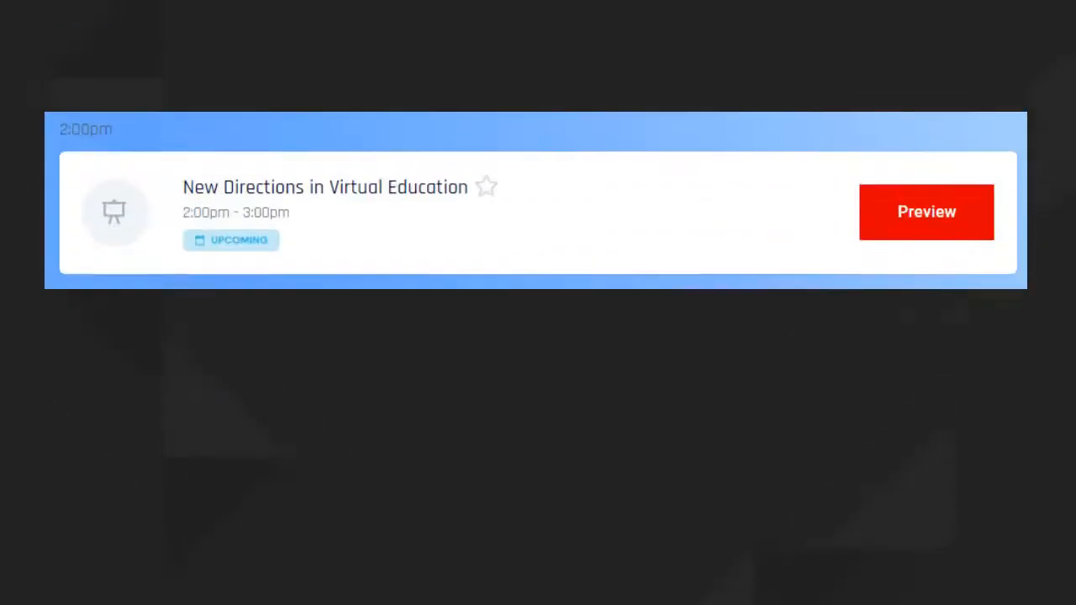
# Preview 'New Directions in Virtual Education' speakers and panelists, then return to the timeline
pyautogui.scroll(3)
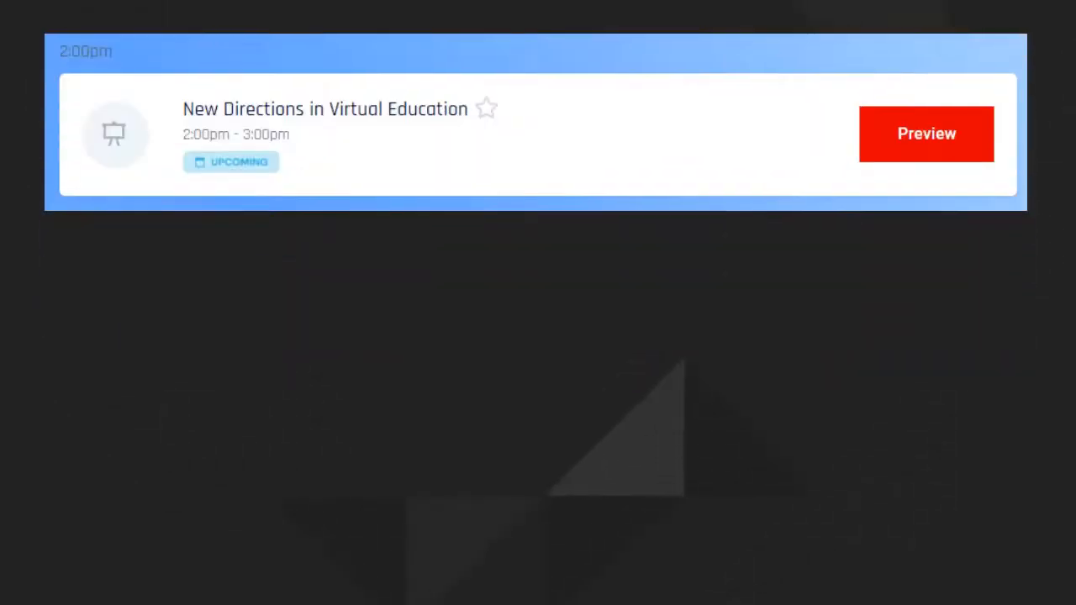
pyautogui.click(926, 133)
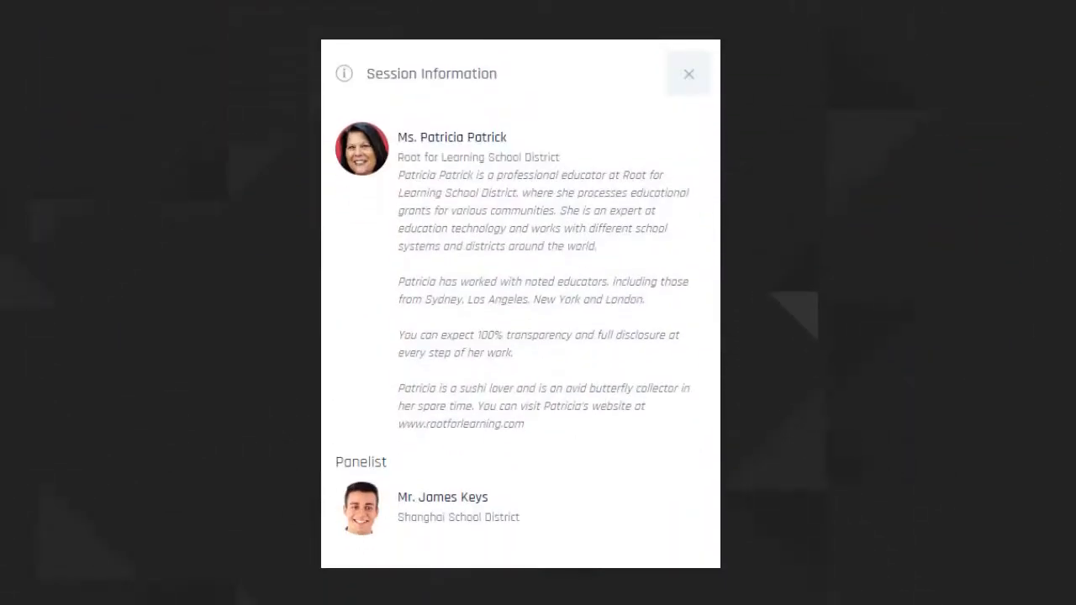
pyautogui.click(689, 73)
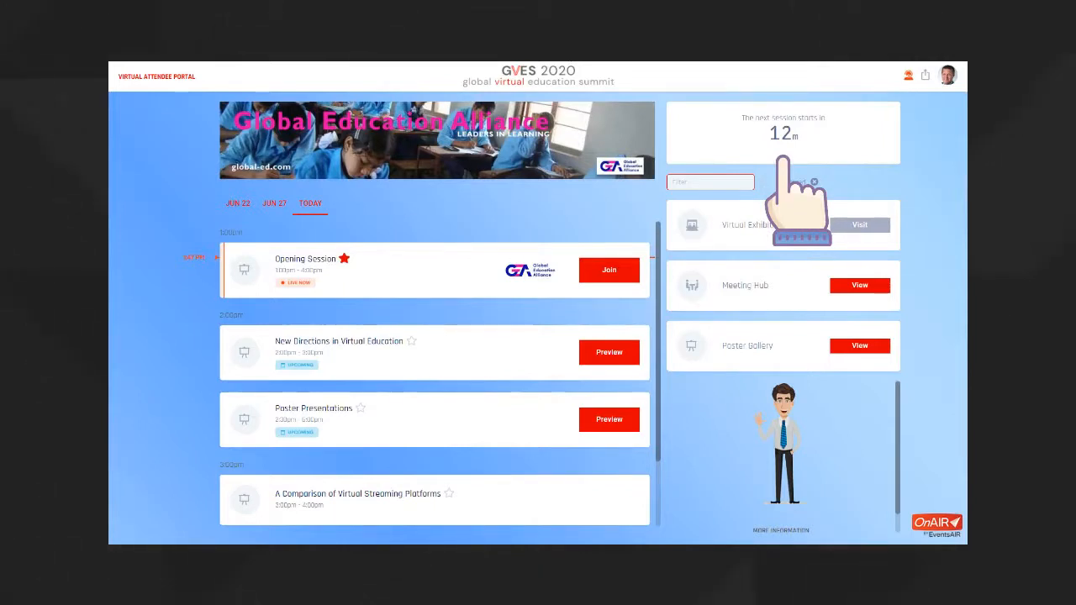
pyautogui.moveTo(608, 320)
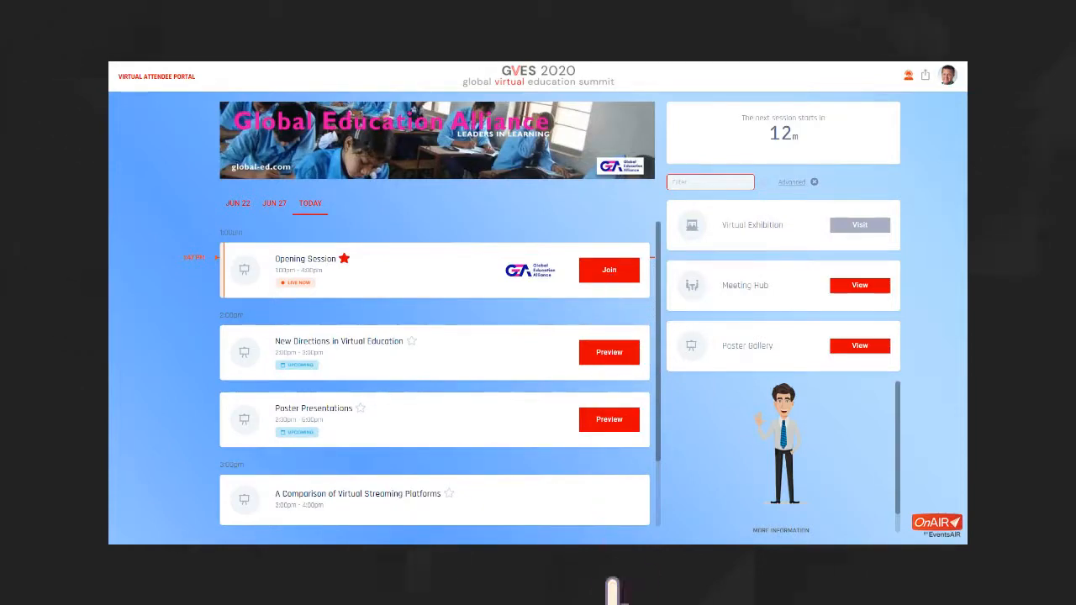
pyautogui.click(609, 270)
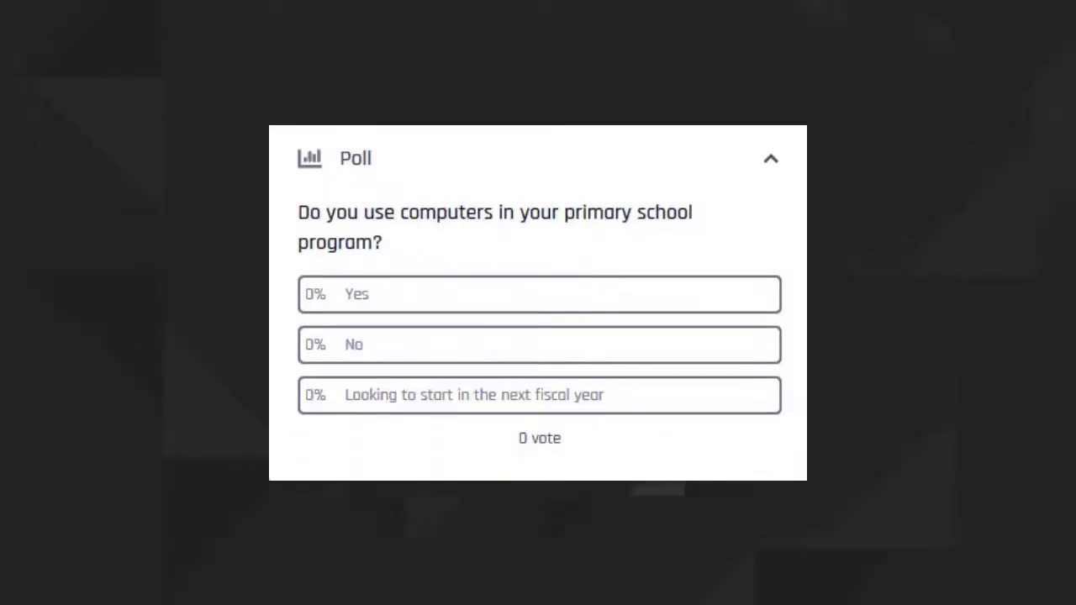
# Expand the Poll panel on the Opening Session page
pyautogui.click(770, 158)
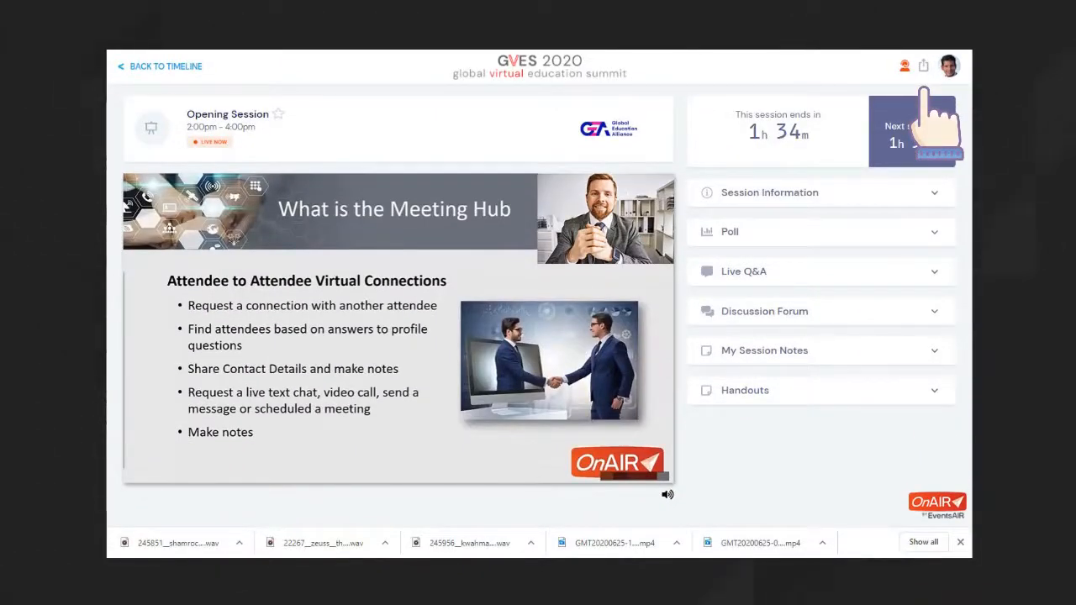
# Export the Opening Session content using the header export/share icon
pyautogui.click(923, 66)
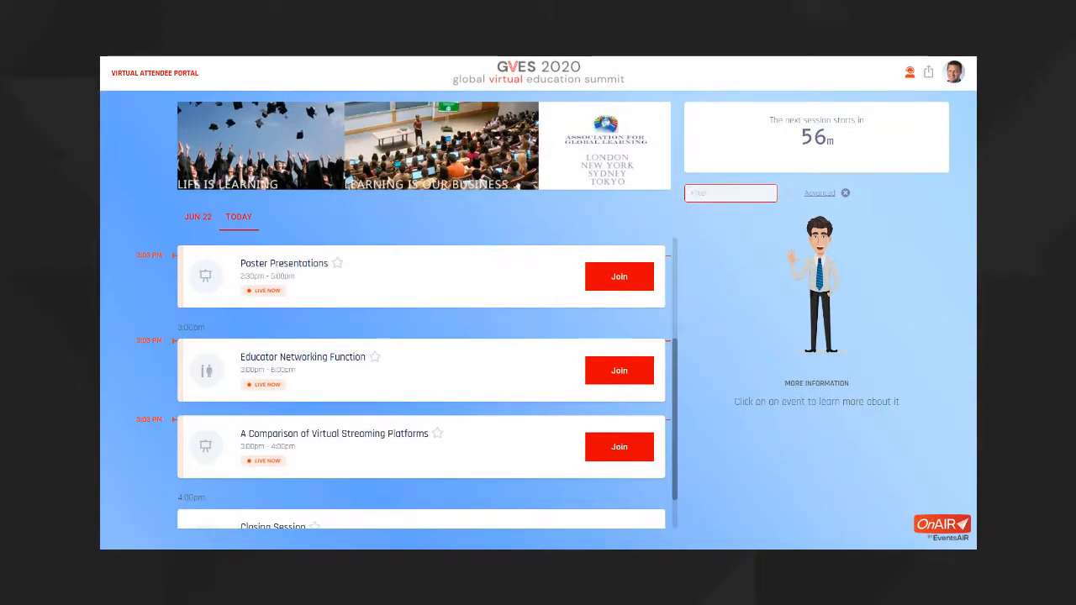
pyautogui.moveTo(706, 362)
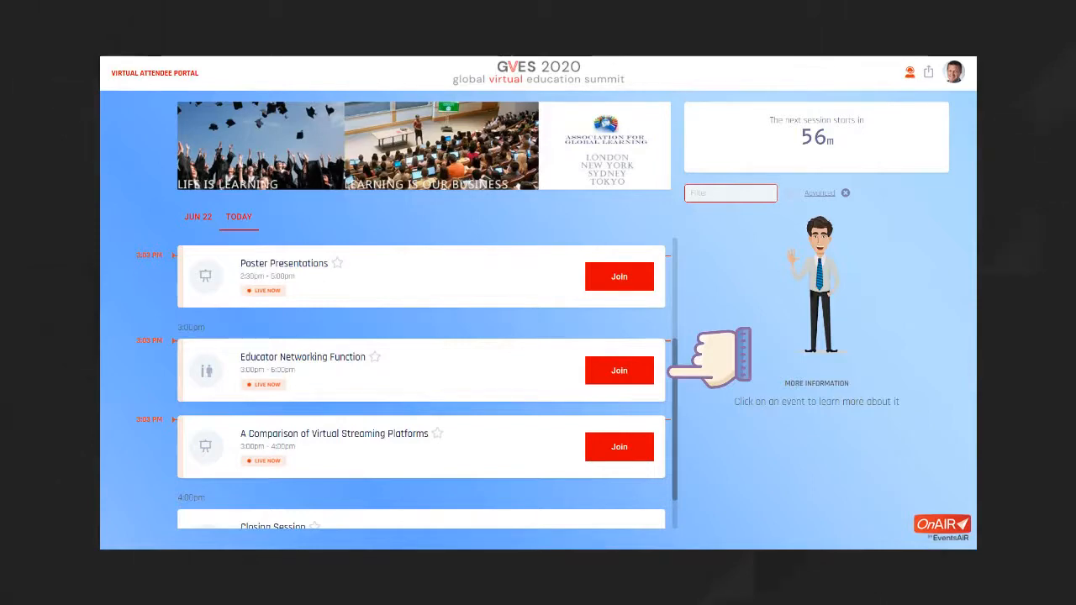
# Join the live Educator Networking Function four-person video conversation
pyautogui.scroll(-3)
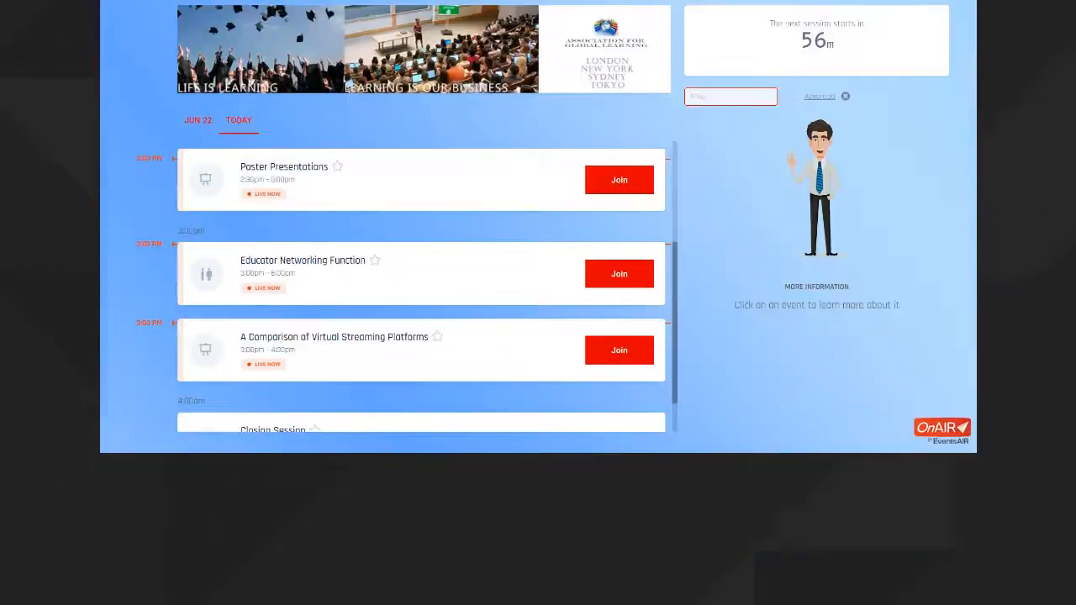
pyautogui.click(619, 273)
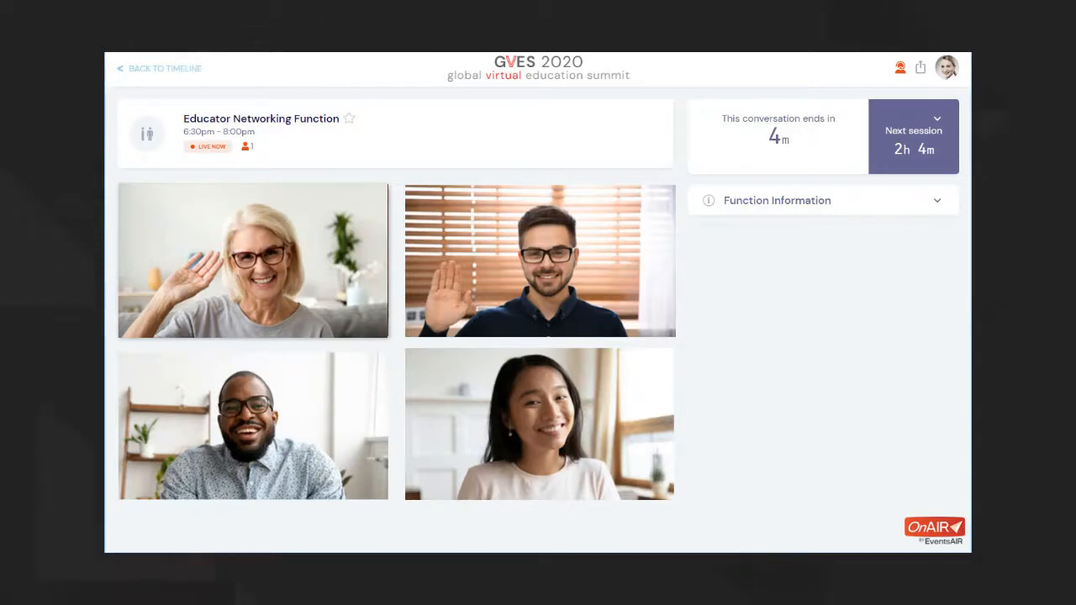
# Leave the networking conversation via Back to Timeline
pyautogui.click(160, 68)
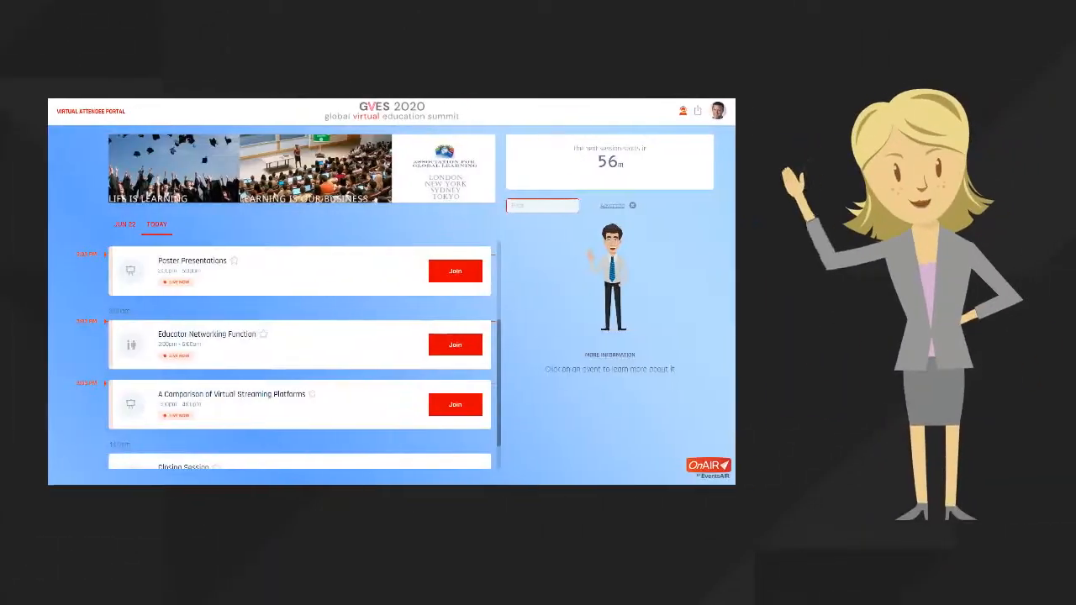